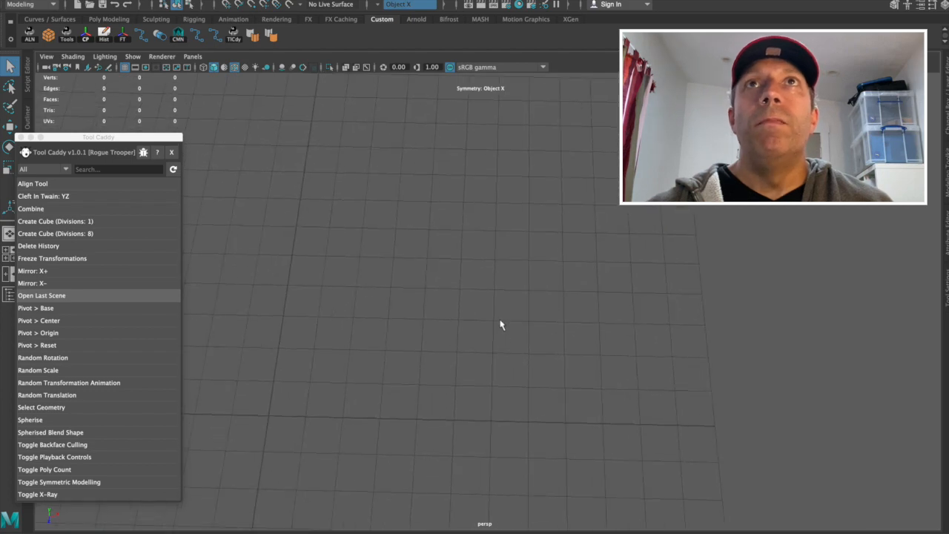
mouse_move(495, 260)
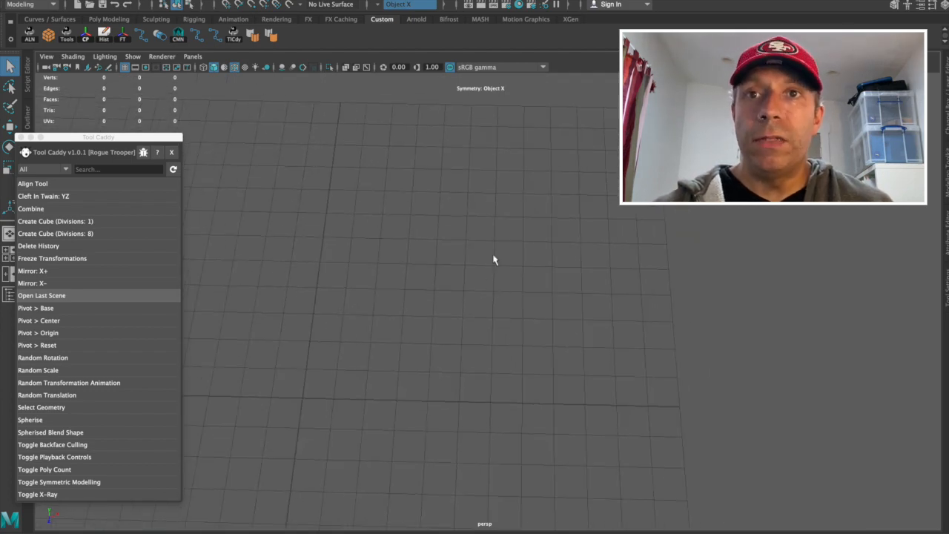
mouse_move(492, 255)
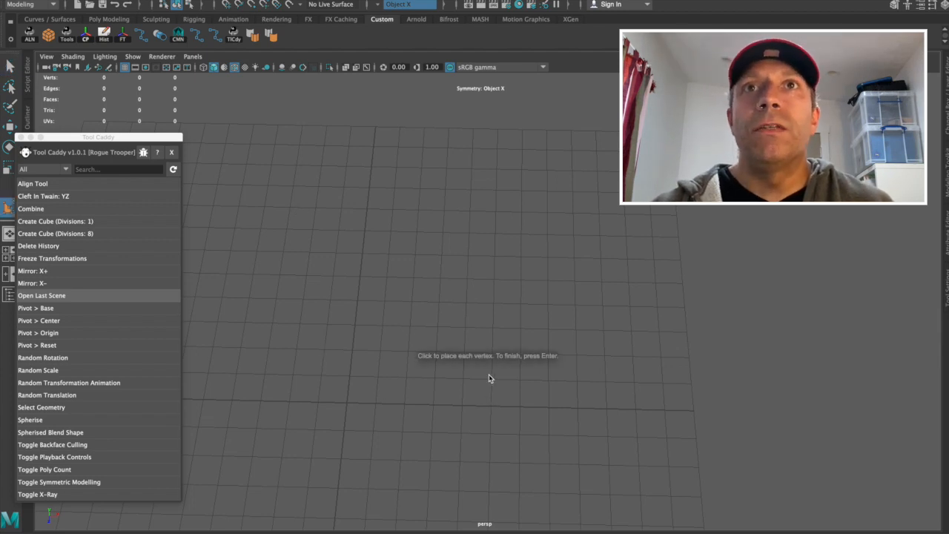
mouse_move(489, 398)
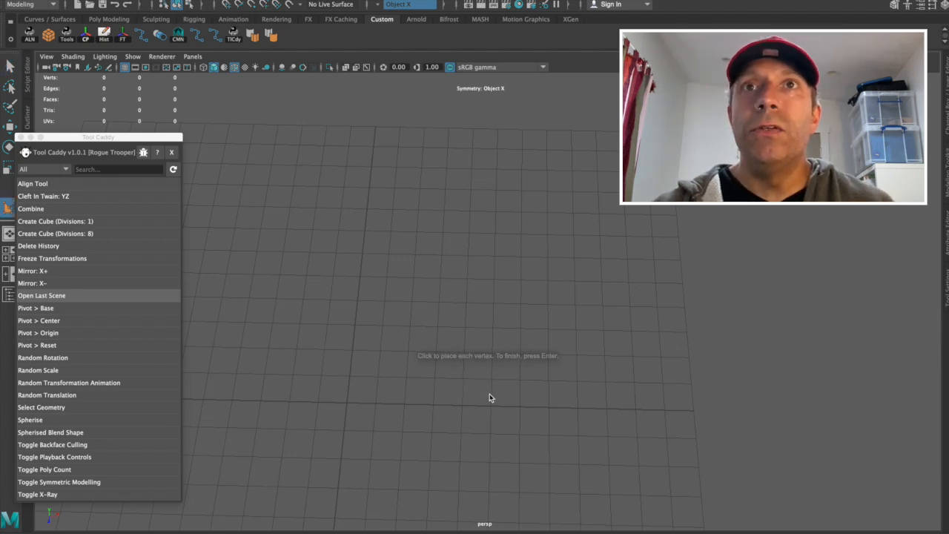
Place polygon vertices outlining the palm edge and up along the fingers of the hand.
click(489, 398)
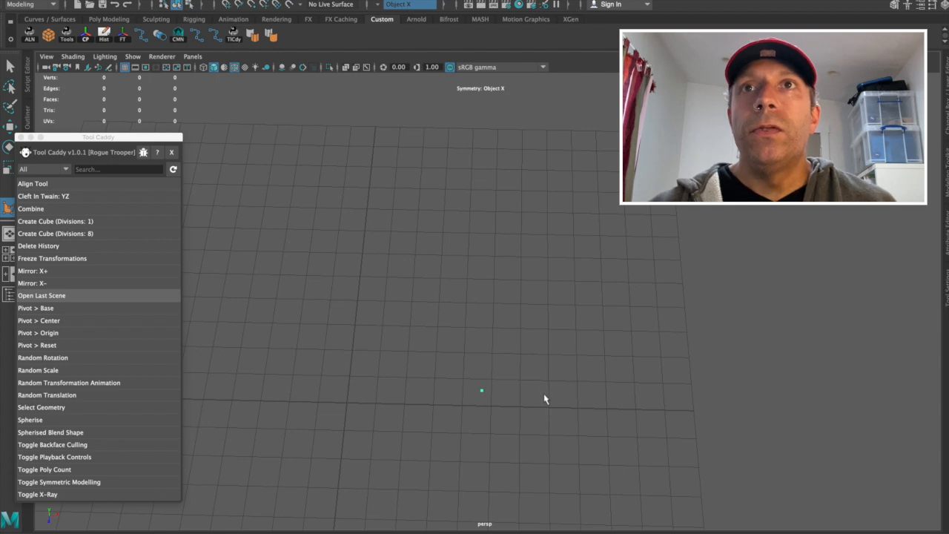
drag(481, 391, 546, 393)
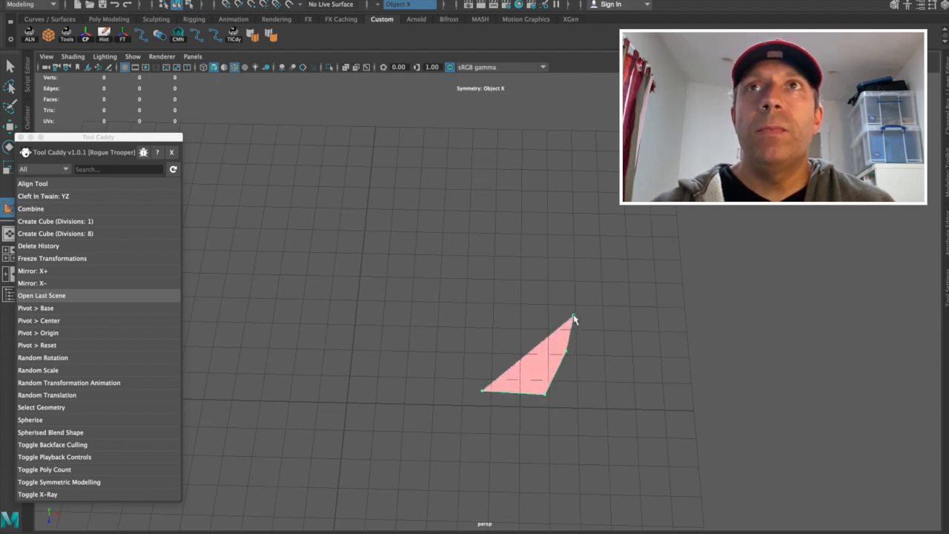
drag(575, 319, 588, 243)
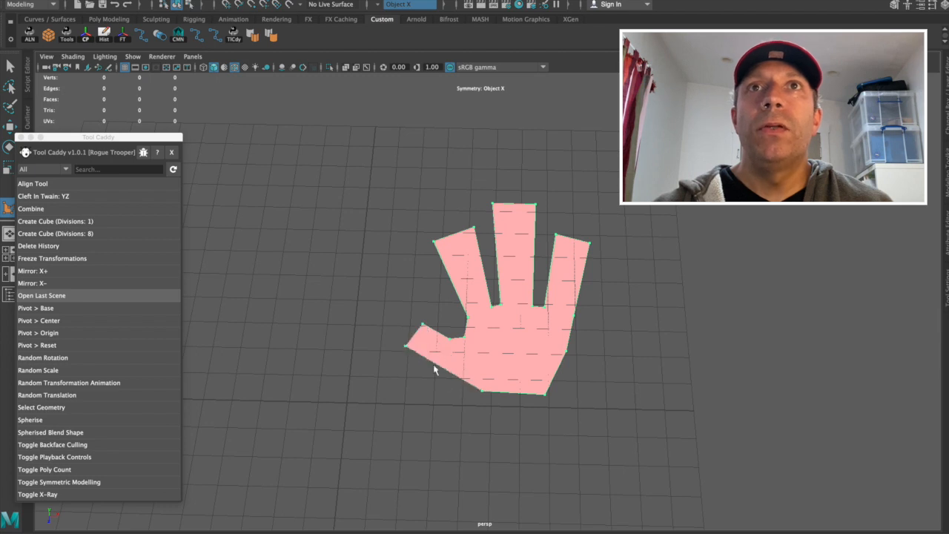
mouse_move(445, 376)
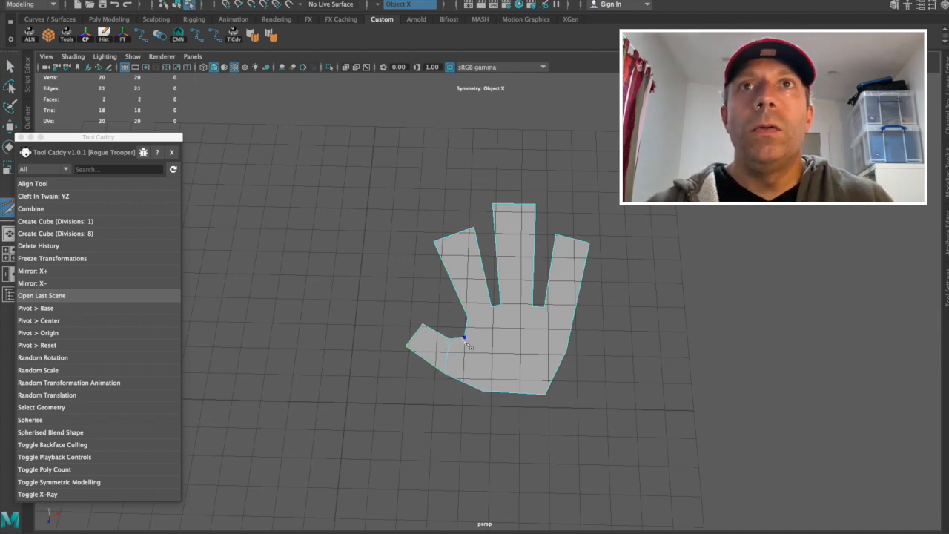
Cut two new edges across the palm with the Multi-Cut tool.
drag(462, 338, 482, 393)
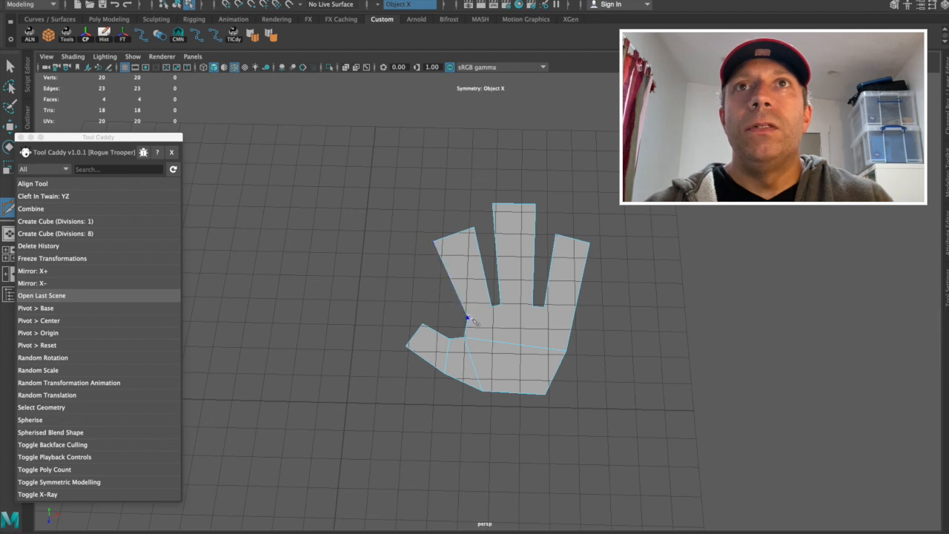
click(481, 281)
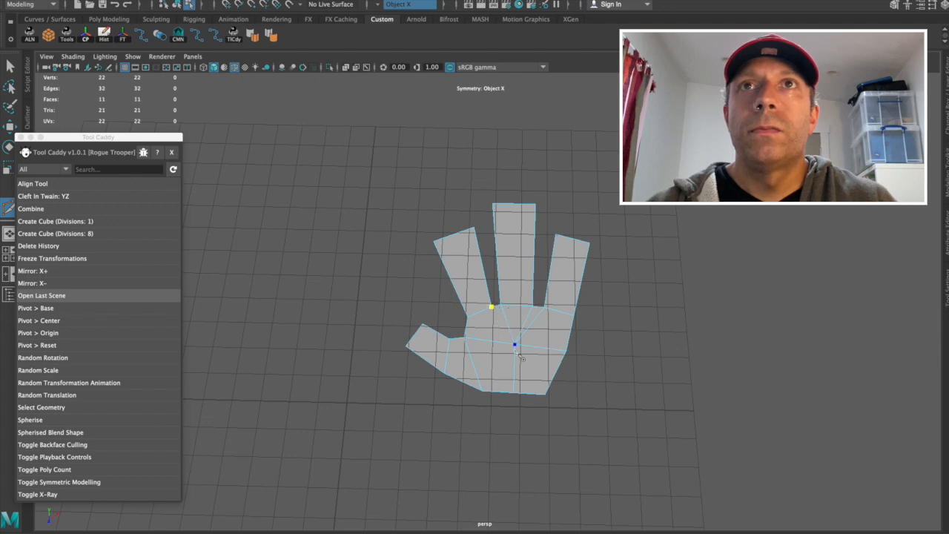
mouse_move(515, 344)
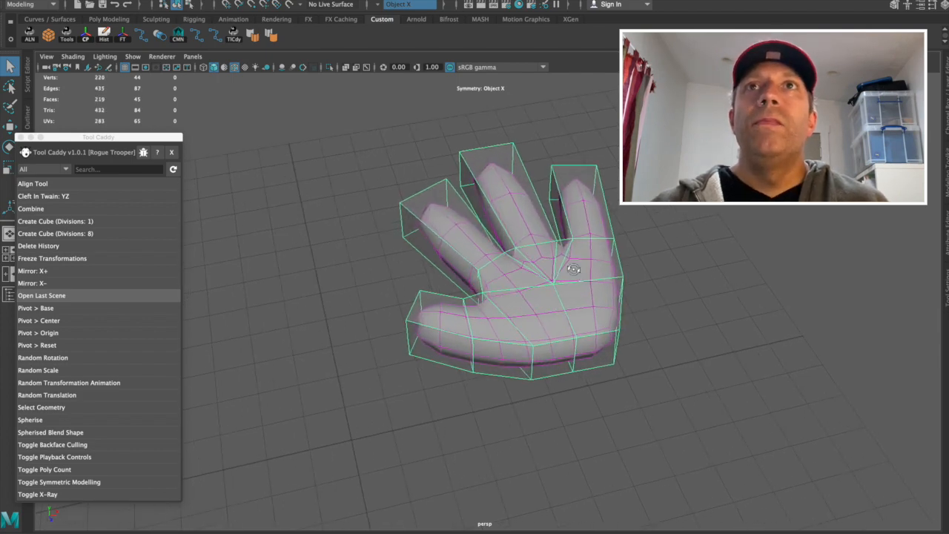
Flatten the palm of the cage while checking it from above and the side.
drag(570, 267, 623, 267)
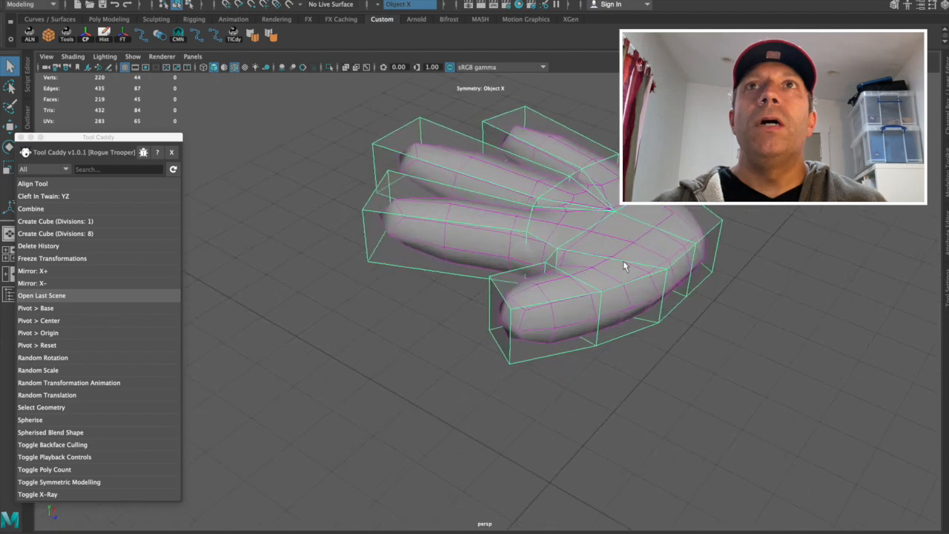
drag(626, 260, 625, 260)
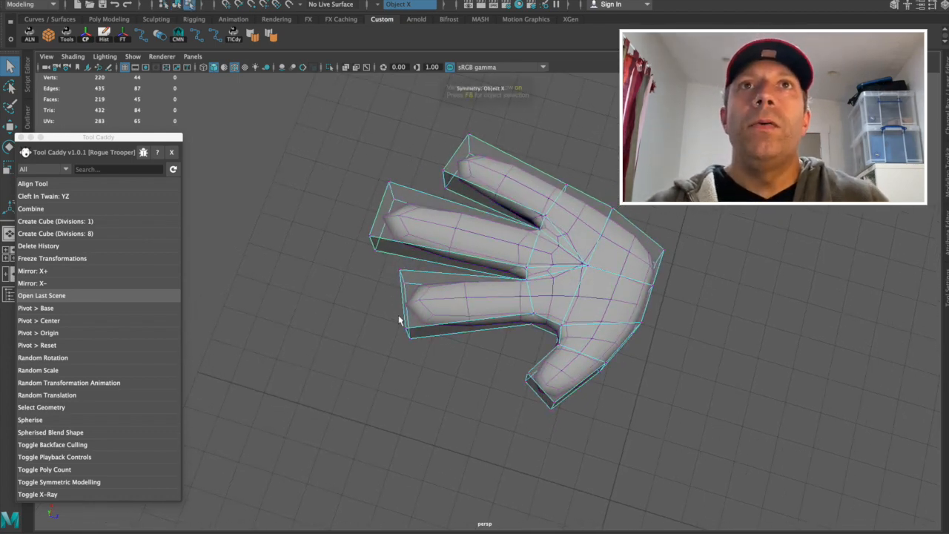
drag(378, 267, 433, 341)
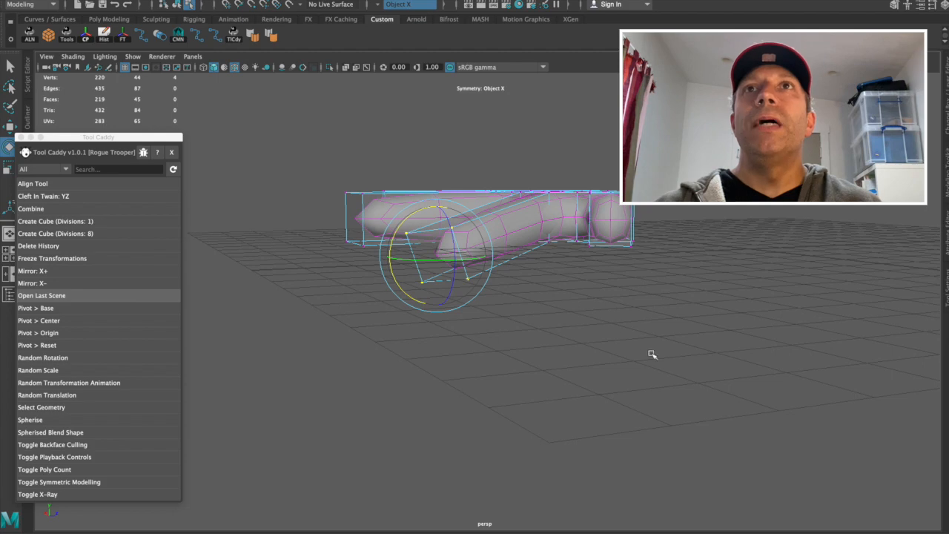
drag(653, 355, 664, 377)
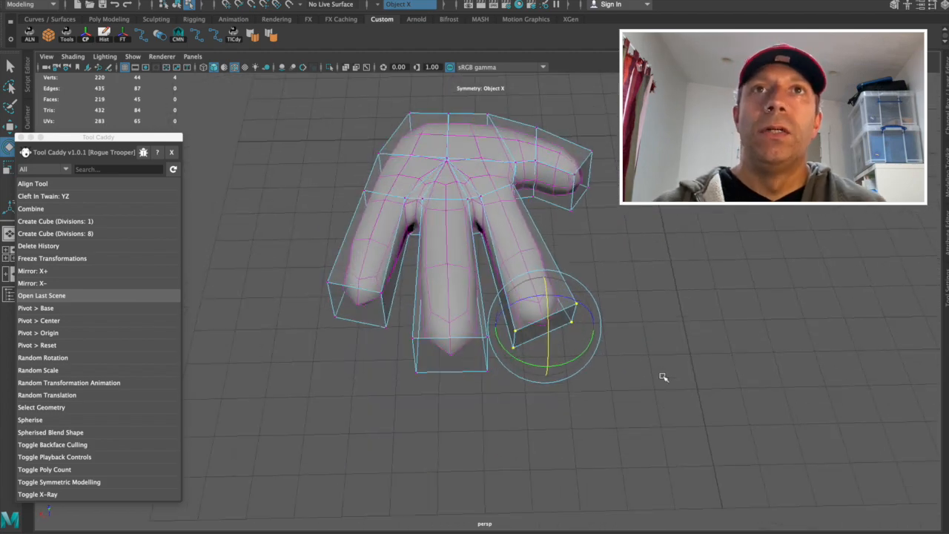
Spread and lengthen the fingers, viewing the hand from low and side angles.
drag(661, 376, 501, 328)
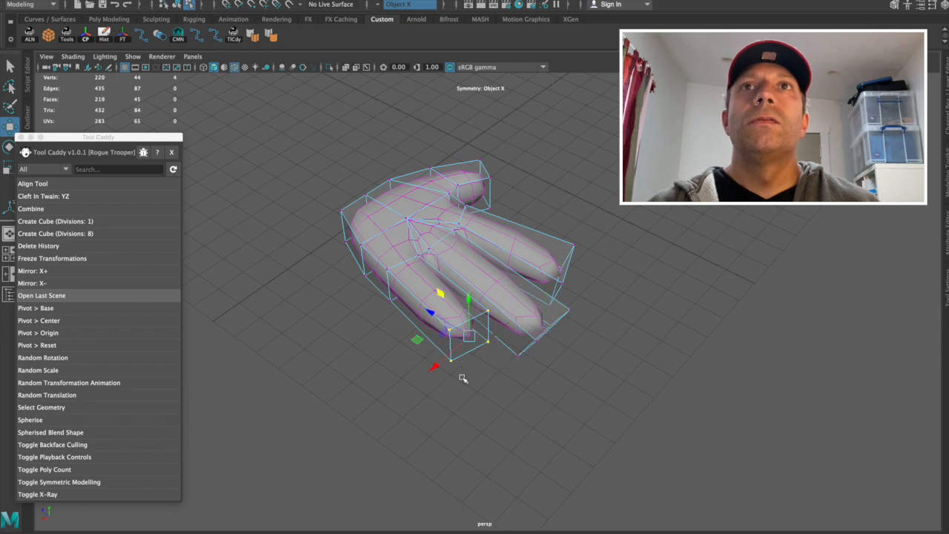
drag(459, 297, 586, 205)
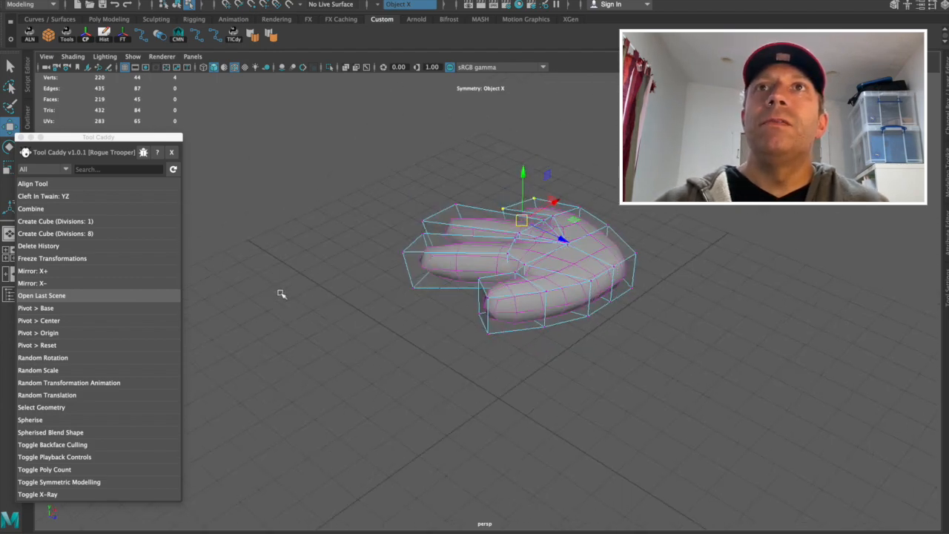
drag(281, 293, 685, 239)
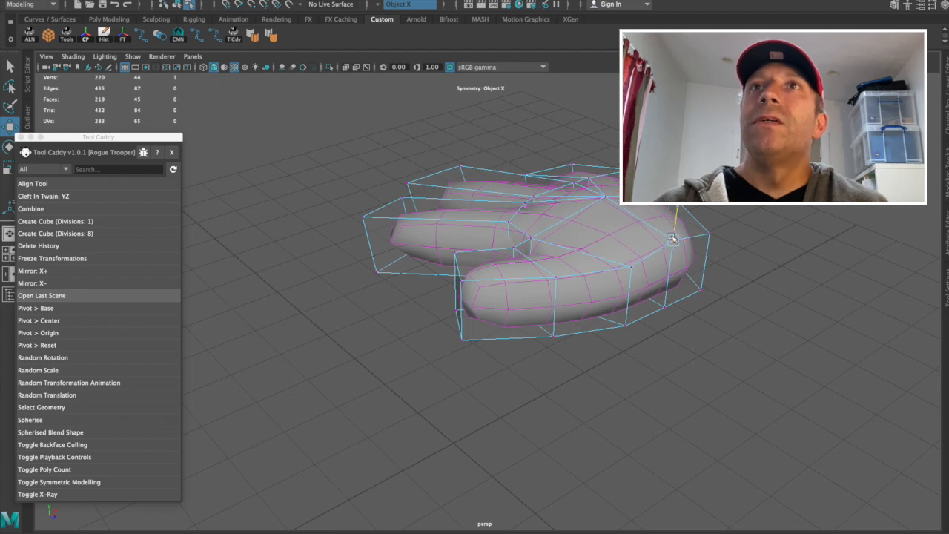
click(673, 237)
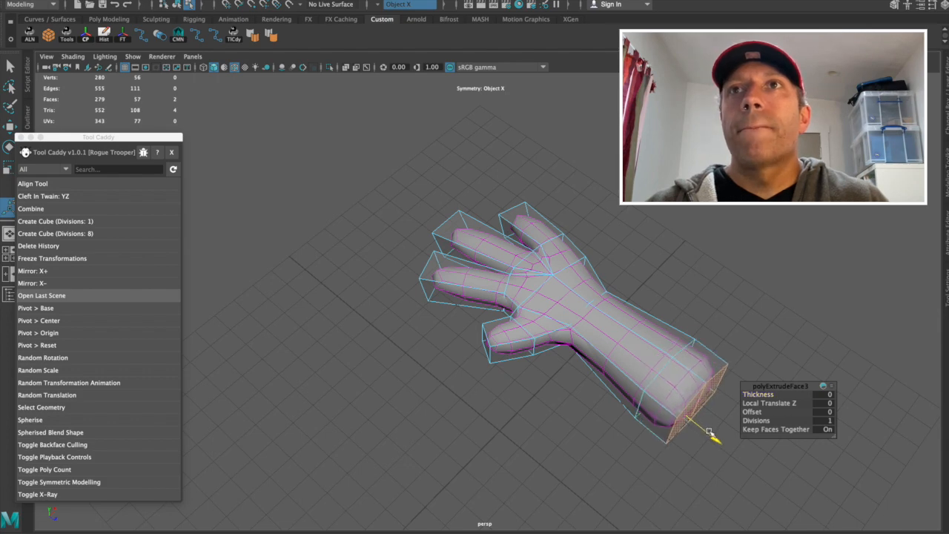
Lengthen the extruded forearm from the wrist toward elbow length.
drag(708, 432, 689, 415)
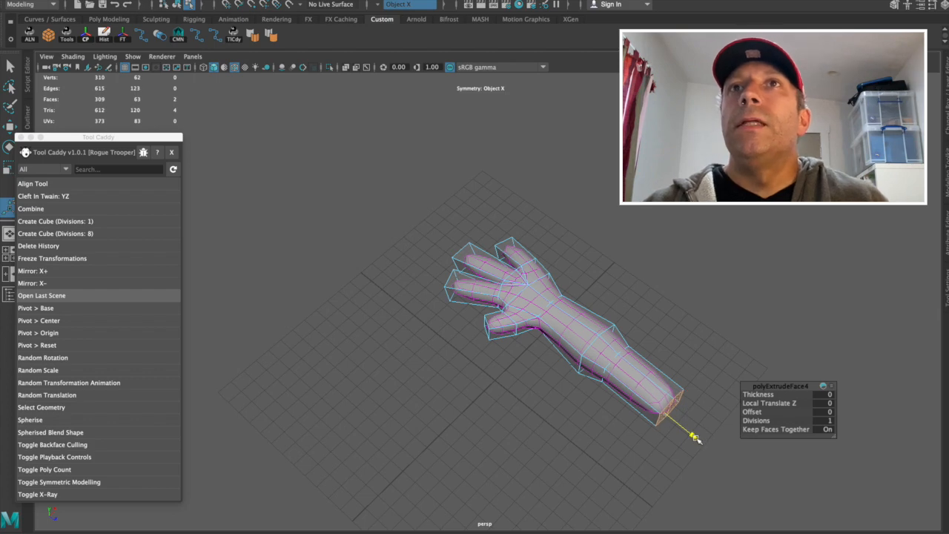
drag(693, 432, 670, 471)
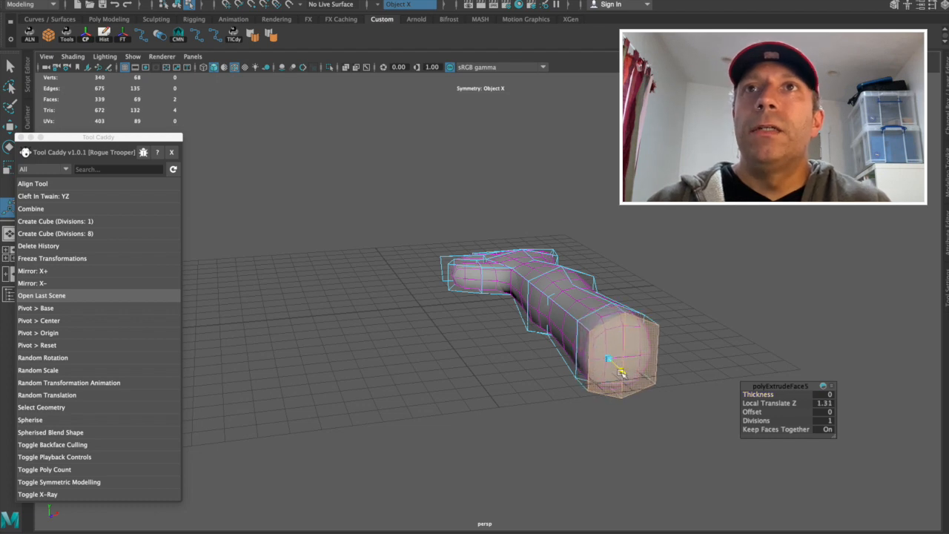
click(619, 364)
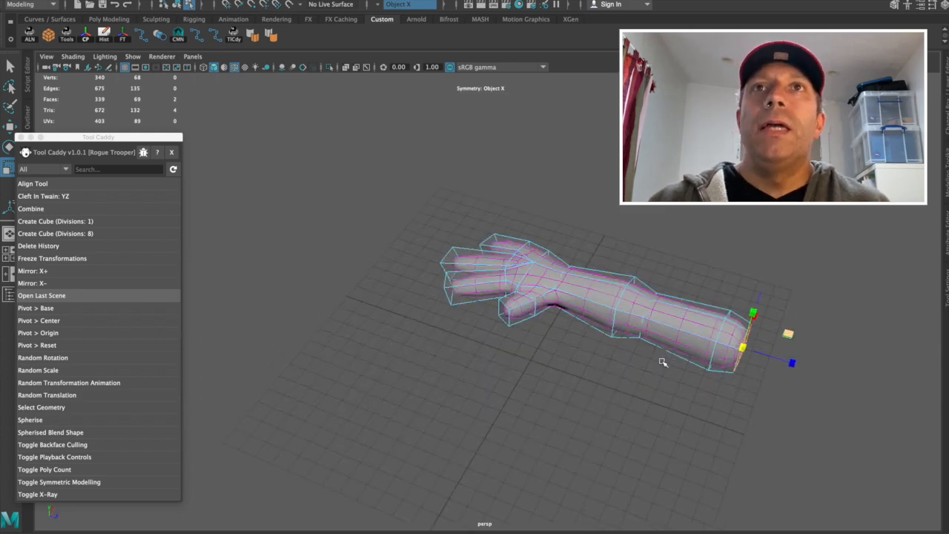
Select the arm and apply Mirror: X- from the Tool Caddy to create the second arm.
drag(659, 364, 571, 320)
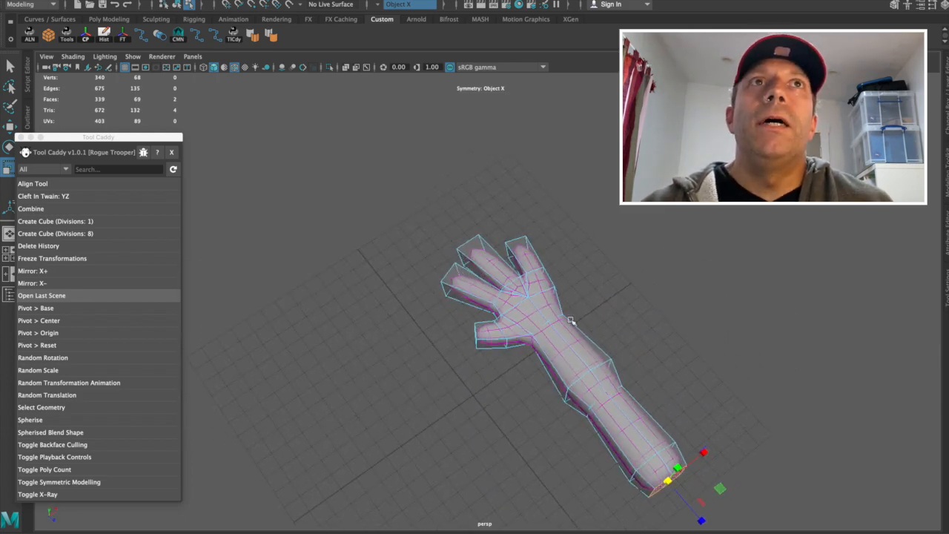
drag(98, 136, 210, 149)
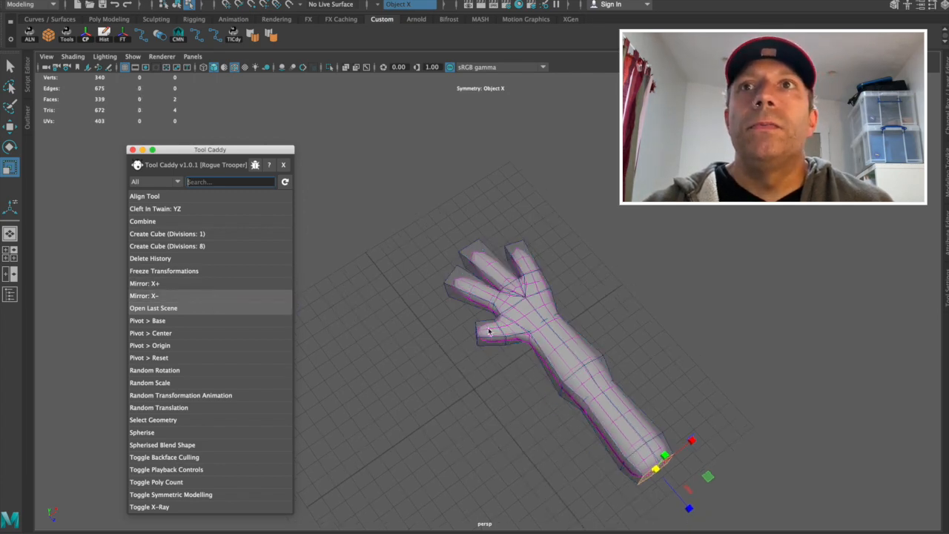
text(q)
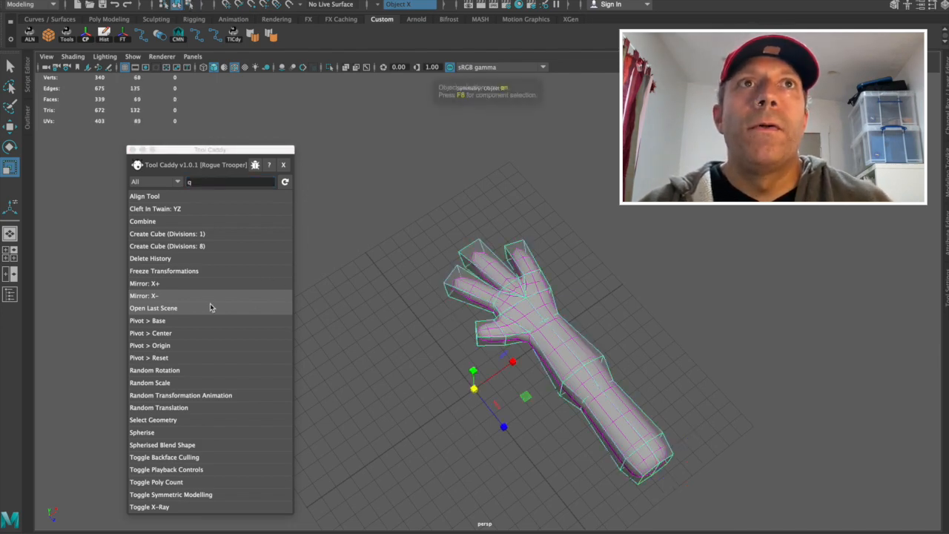
click(143, 295)
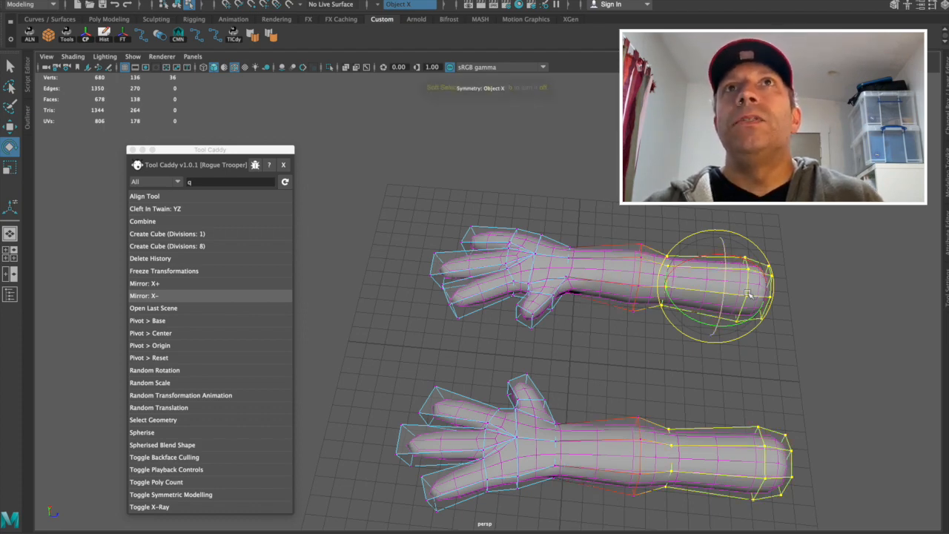
Bend the wrists and curl the fingers with soft selection, then smooth-preview both arms.
key(b)
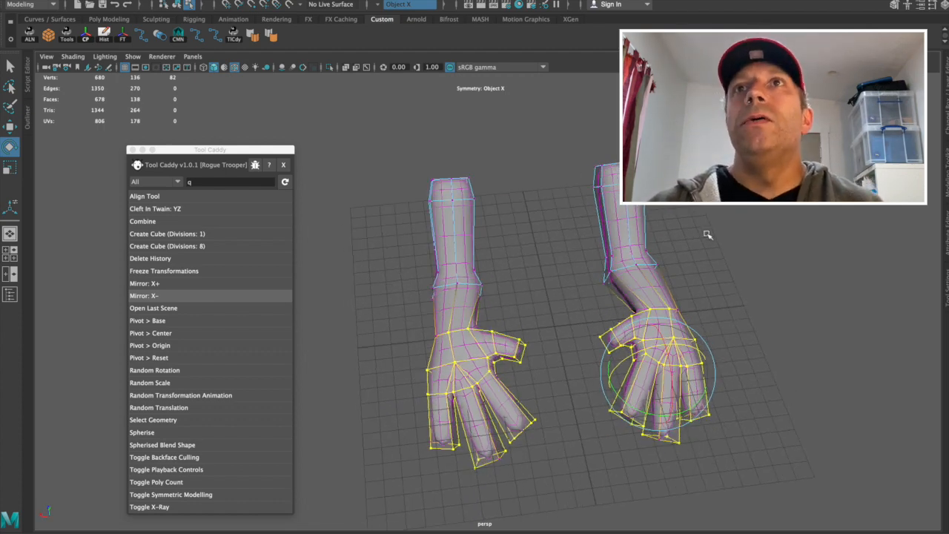
key(F8)
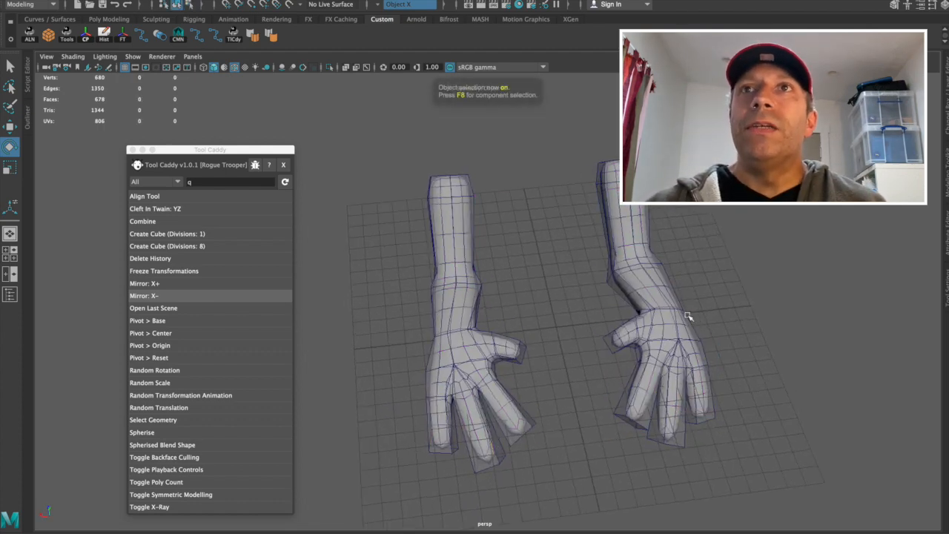